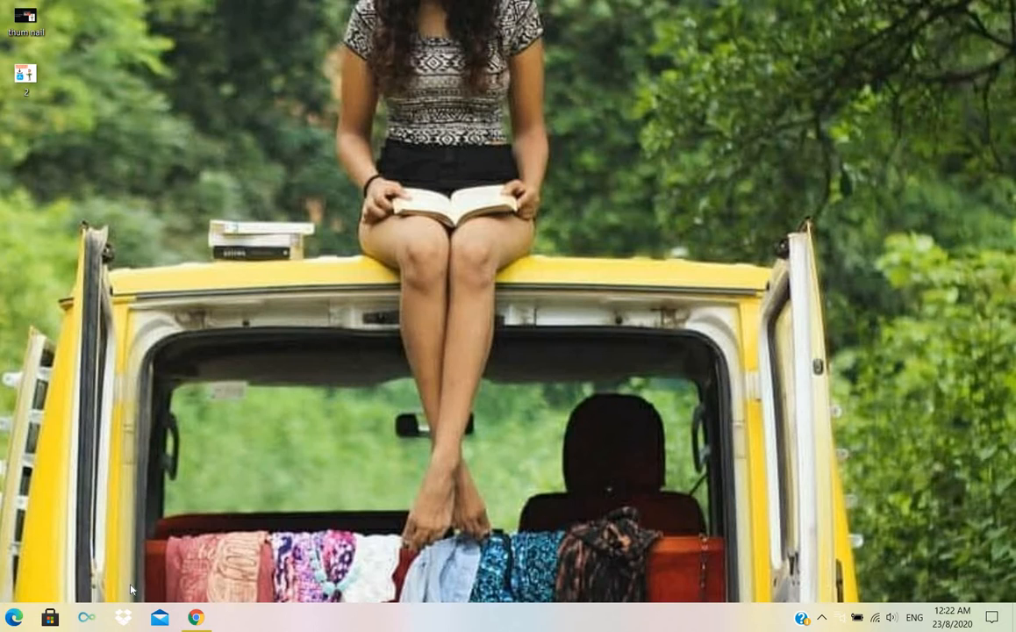
{"action": "mouse_move", "coordinate": [197, 617]}
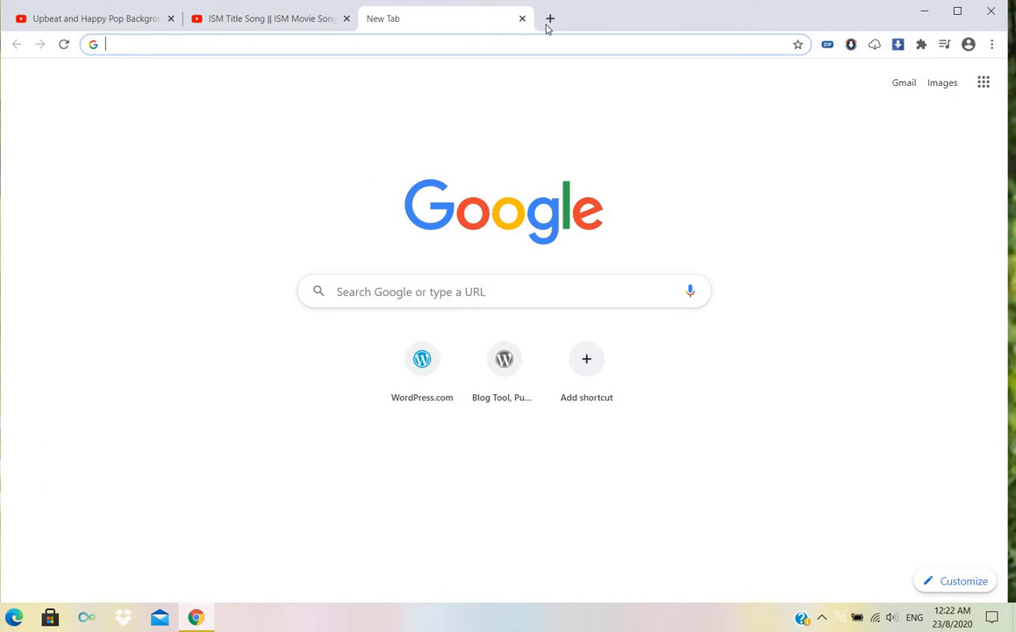
{"action": "mouse_move", "coordinate": [530, 37]}
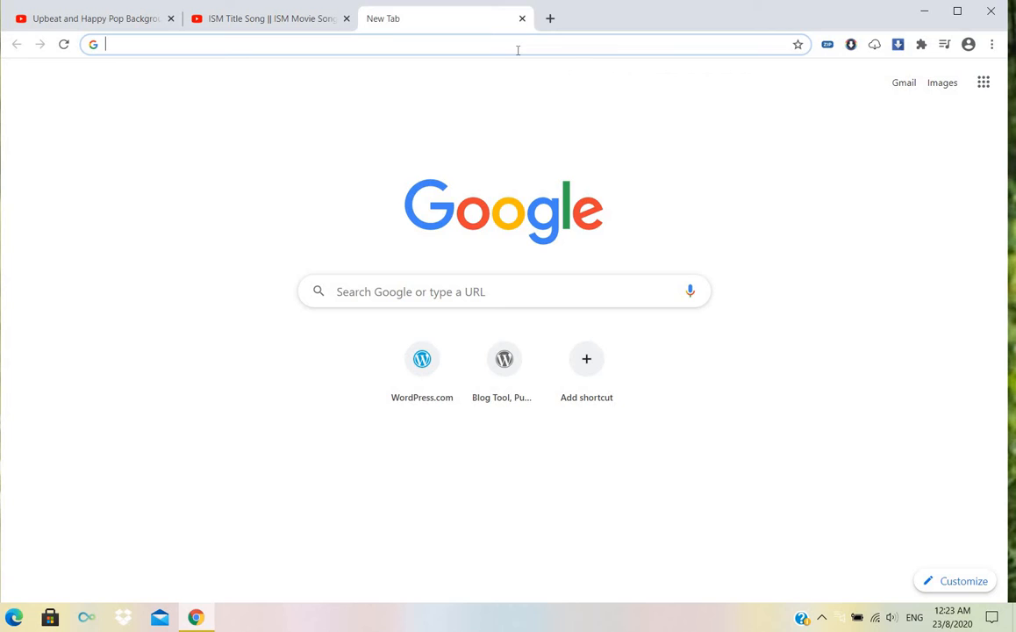
Search Google for 'bitly' and land on the bitly.com homepage at its Shorten your link box
{"action": "type", "text": "bitly"}
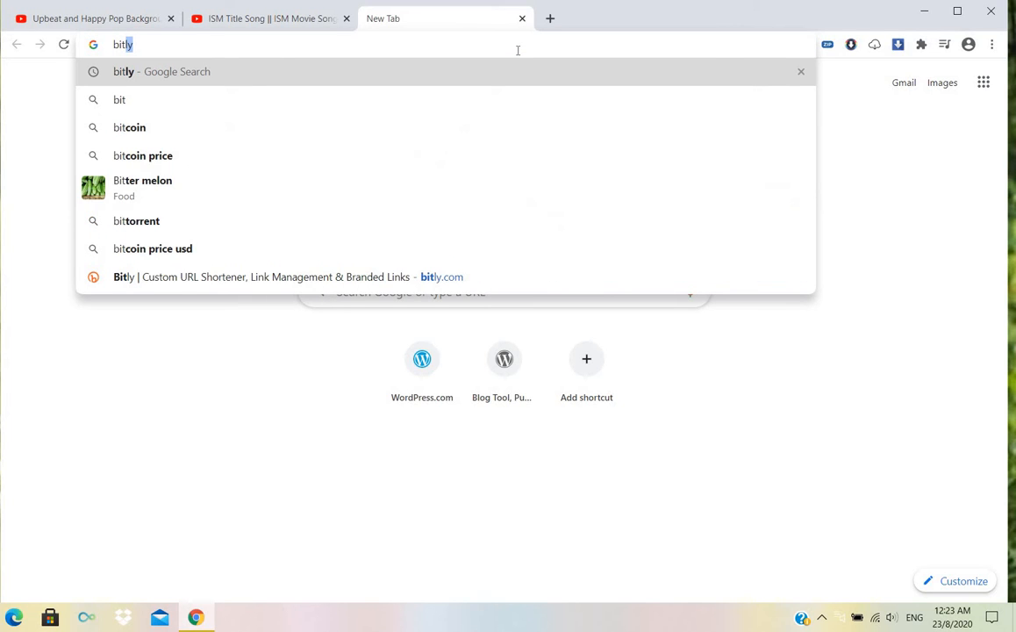
{"action": "type", "text": "y"}
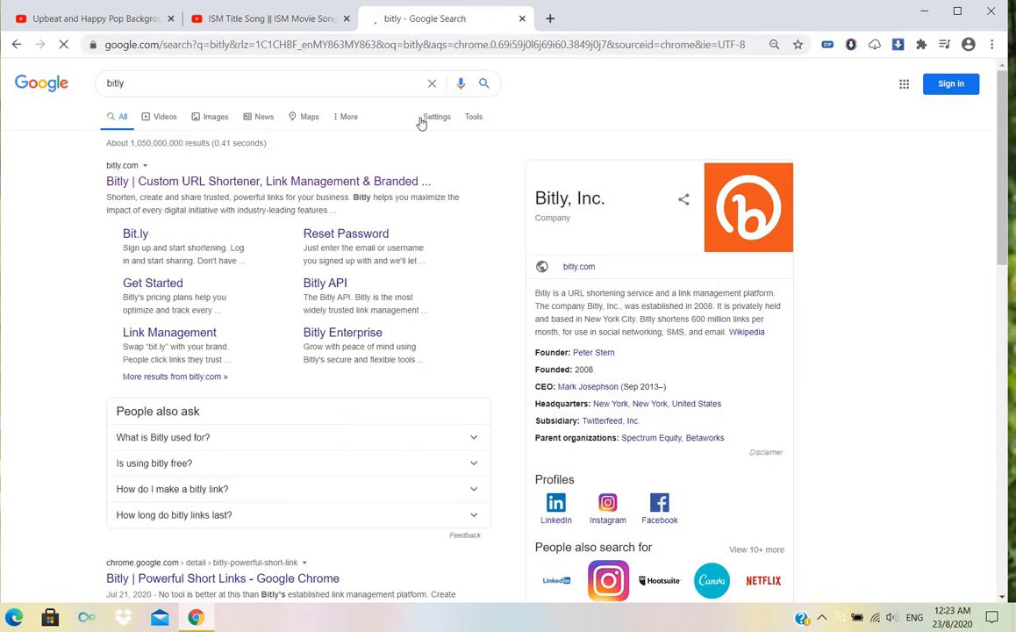
{"action": "left_click", "coordinate": [266, 181]}
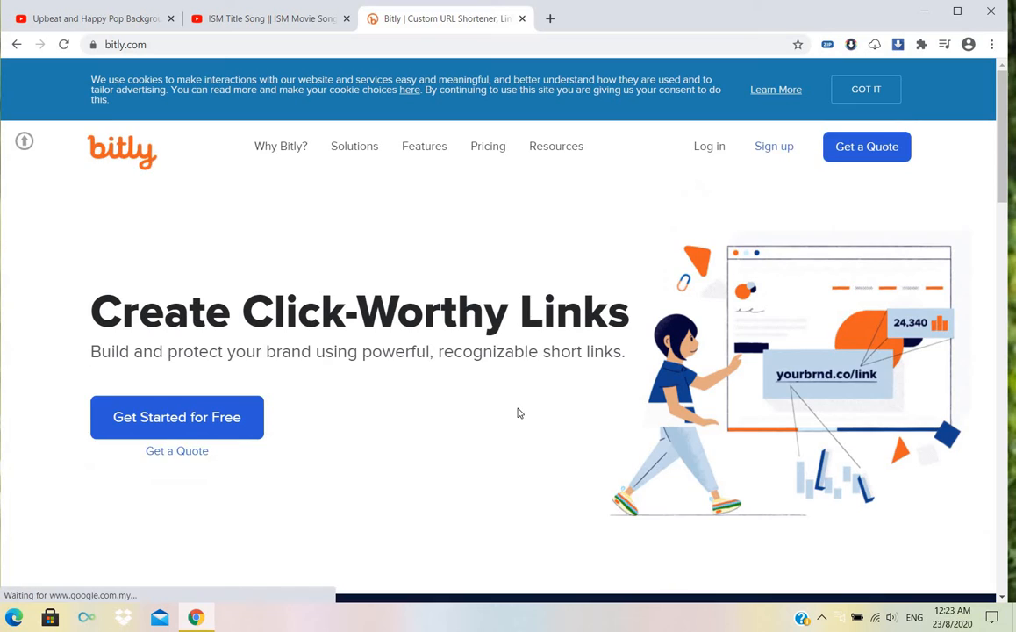
{"action": "scroll", "scroll_direction": "down", "scroll_amount": 3}
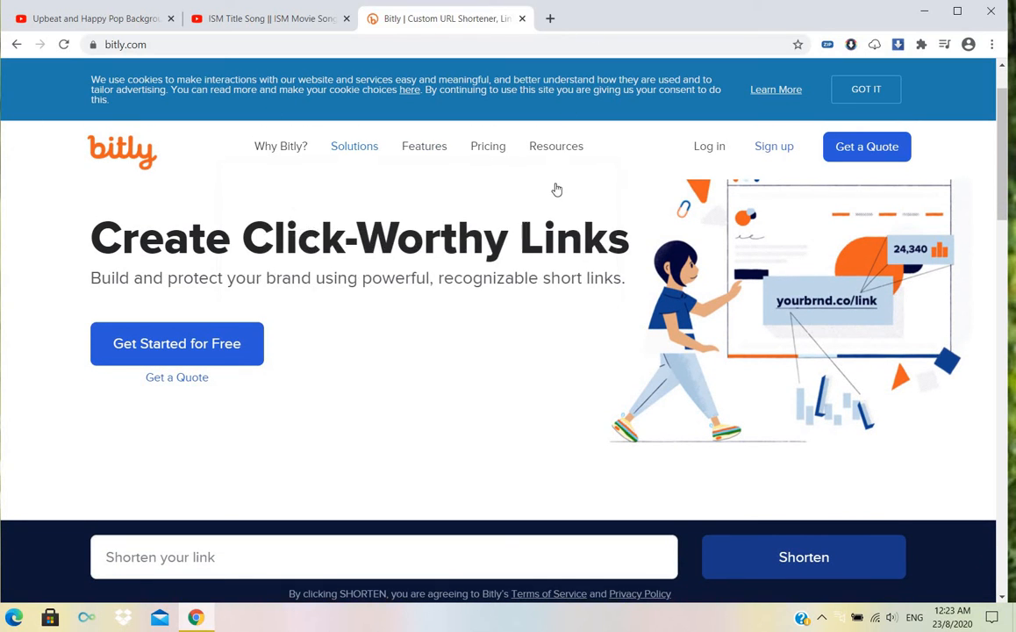
{"action": "scroll", "scroll_direction": "down", "scroll_amount": 3}
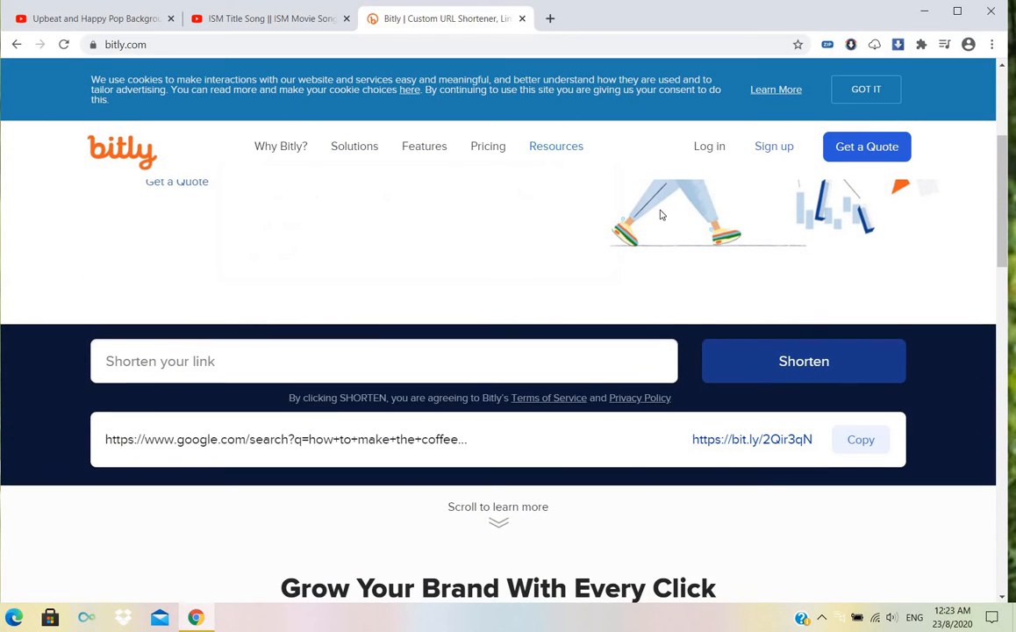
{"action": "scroll", "scroll_direction": "up", "scroll_amount": 3}
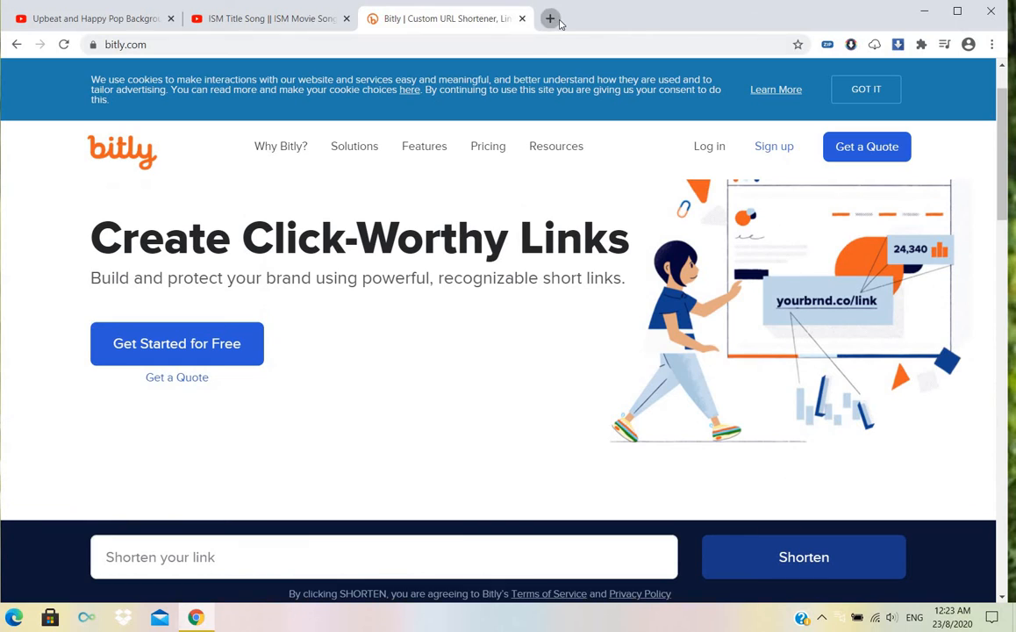
Search 'how to make the coffee' in a new tab, copy that results URL, and return to Bitly
{"action": "left_click", "coordinate": [551, 18]}
{"action": "type", "text": "how to make the coffe"}
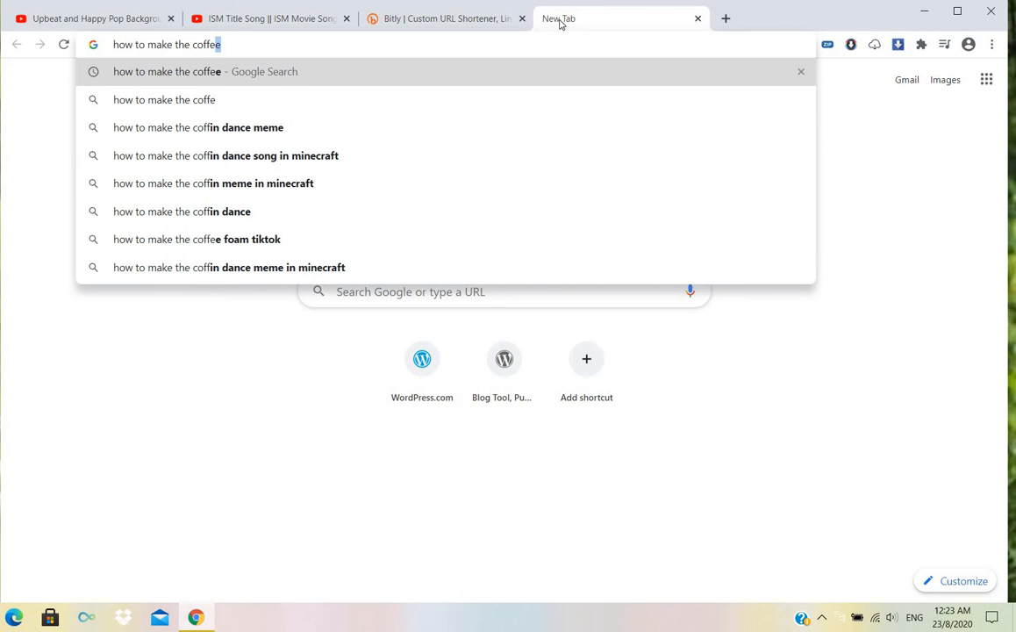
{"action": "key", "text": "Return"}
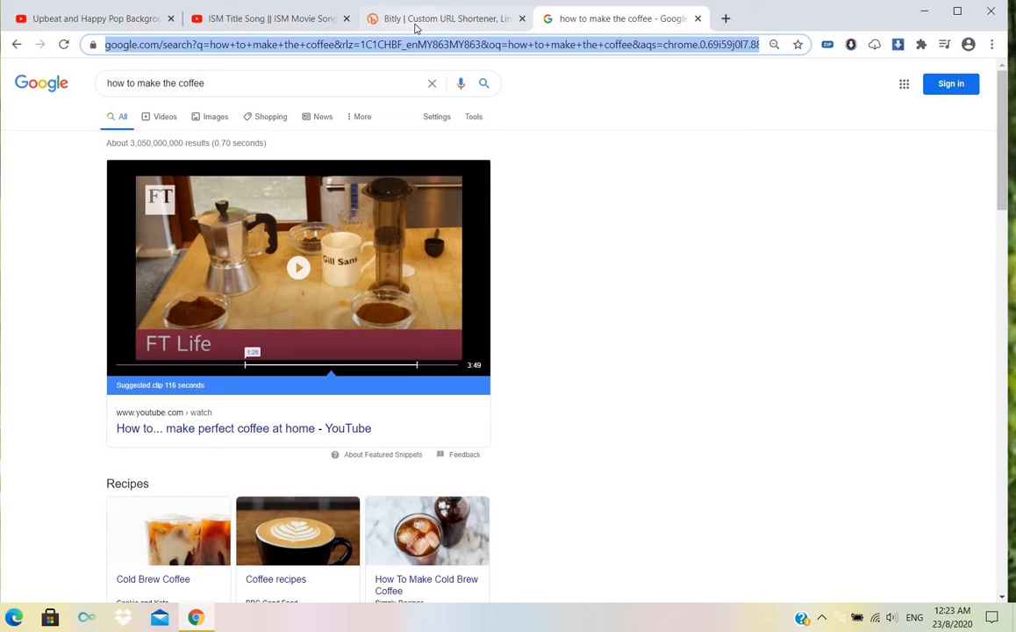
{"action": "left_click", "coordinate": [442, 18]}
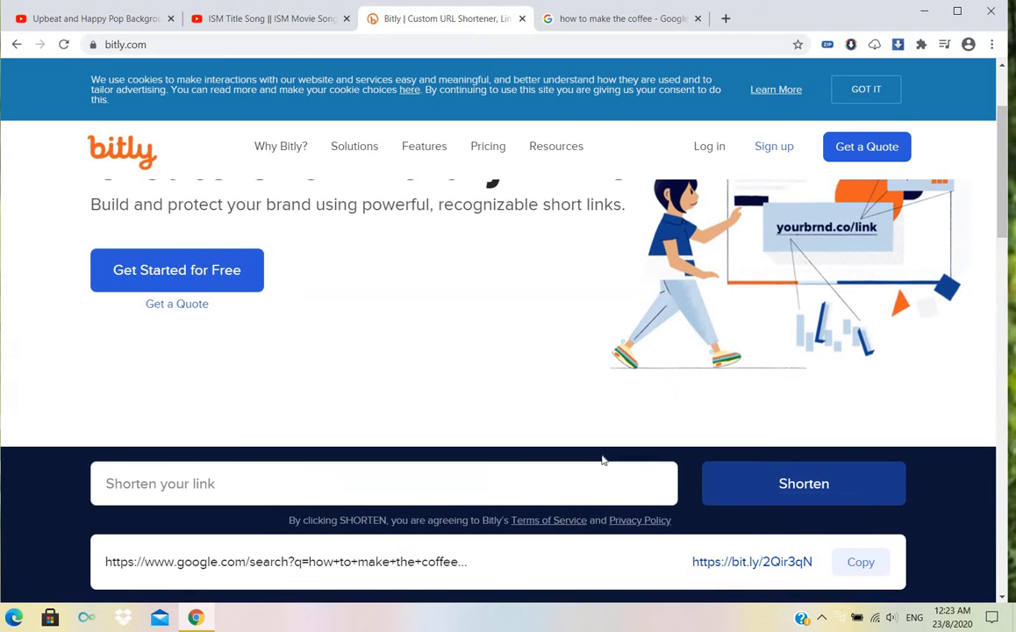
{"action": "left_click", "coordinate": [270, 485]}
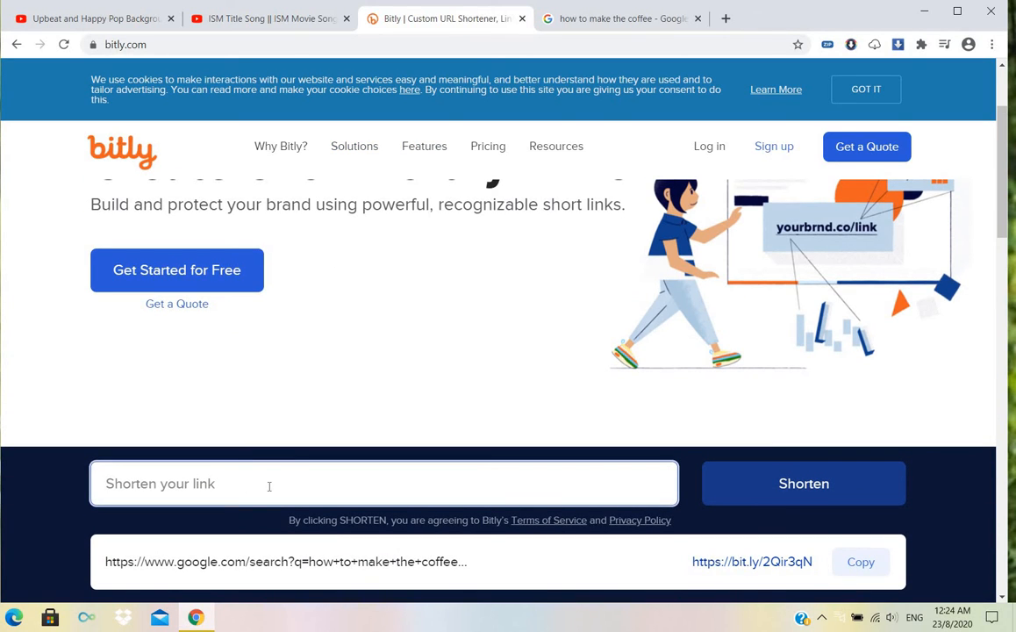
{"action": "mouse_move", "coordinate": [333, 484]}
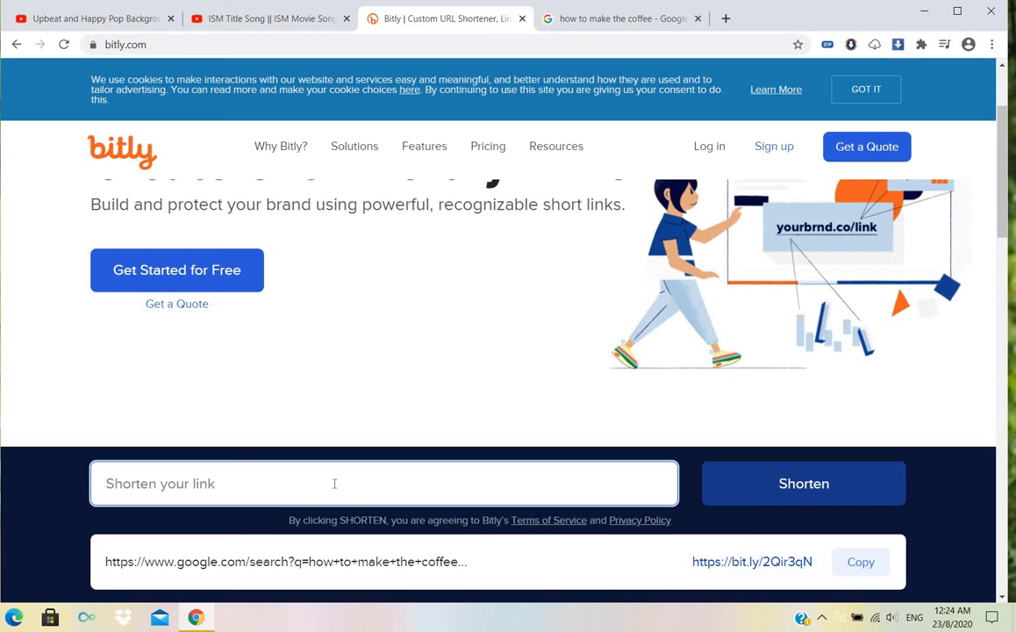
{"action": "mouse_move", "coordinate": [365, 490]}
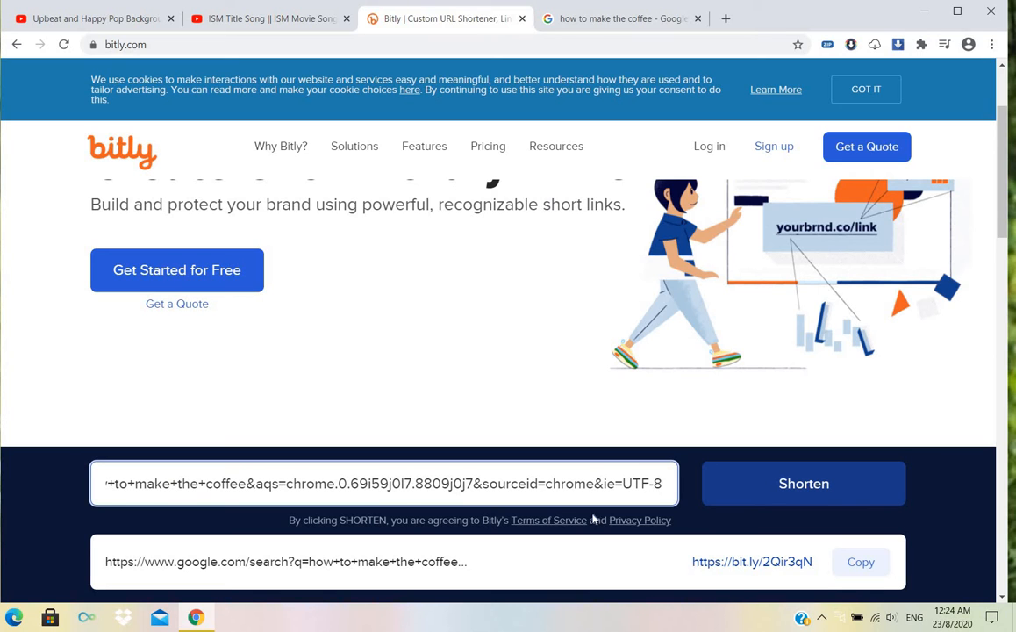
{"action": "left_click", "coordinate": [804, 484]}
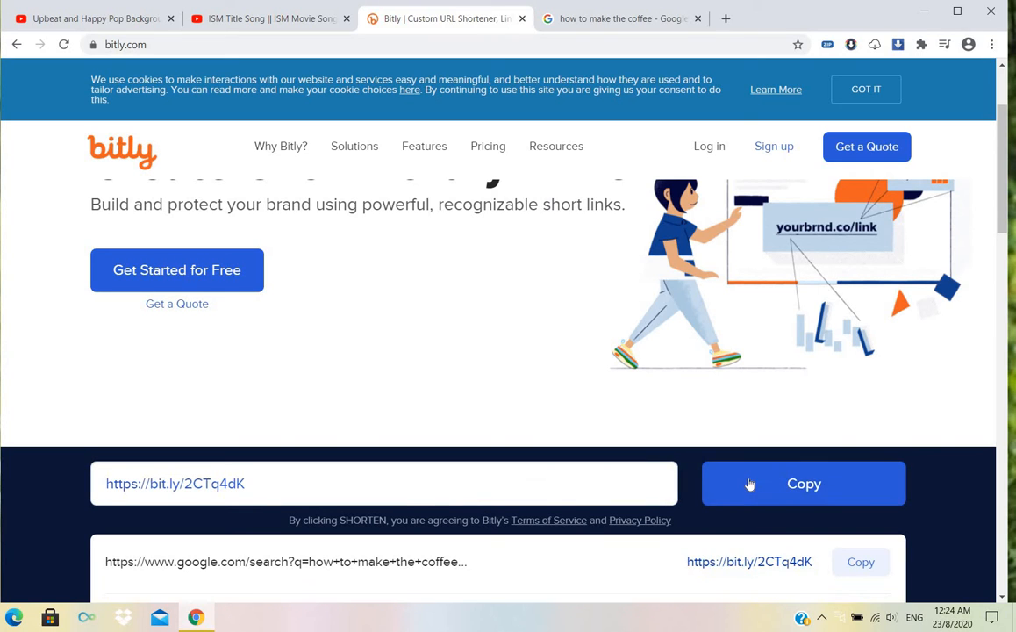
{"action": "scroll", "scroll_direction": "down", "scroll_amount": 3}
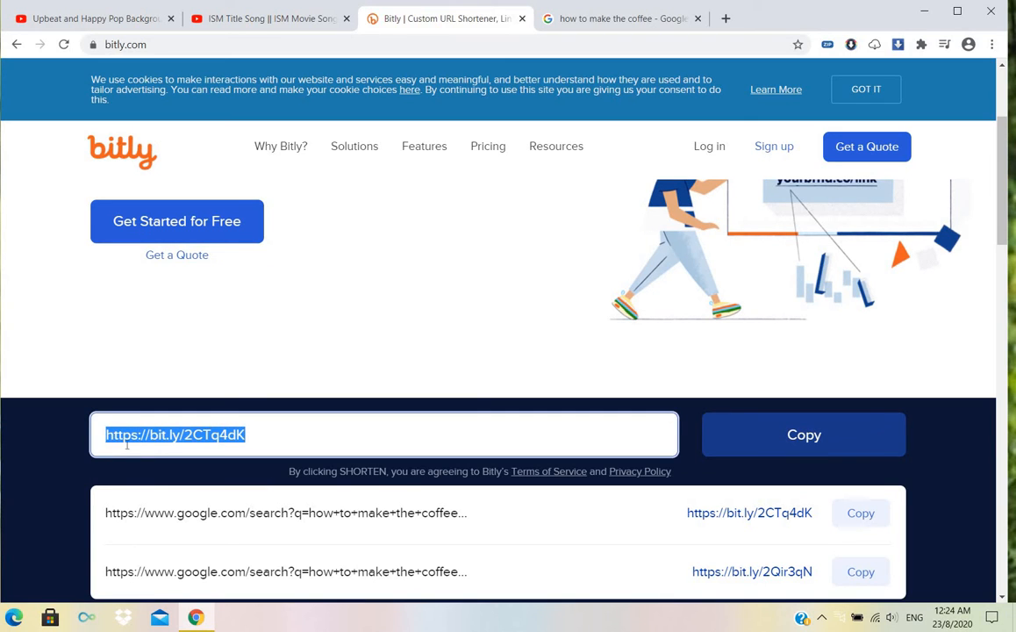
{"action": "scroll", "scroll_direction": "down", "scroll_amount": 3}
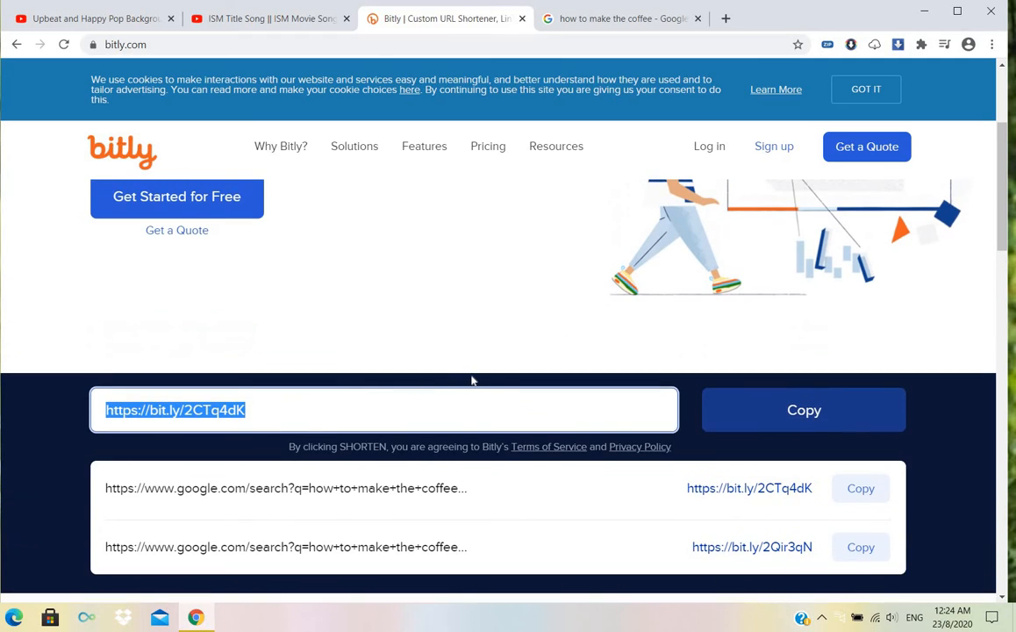
{"action": "scroll", "scroll_direction": "up", "scroll_amount": 3}
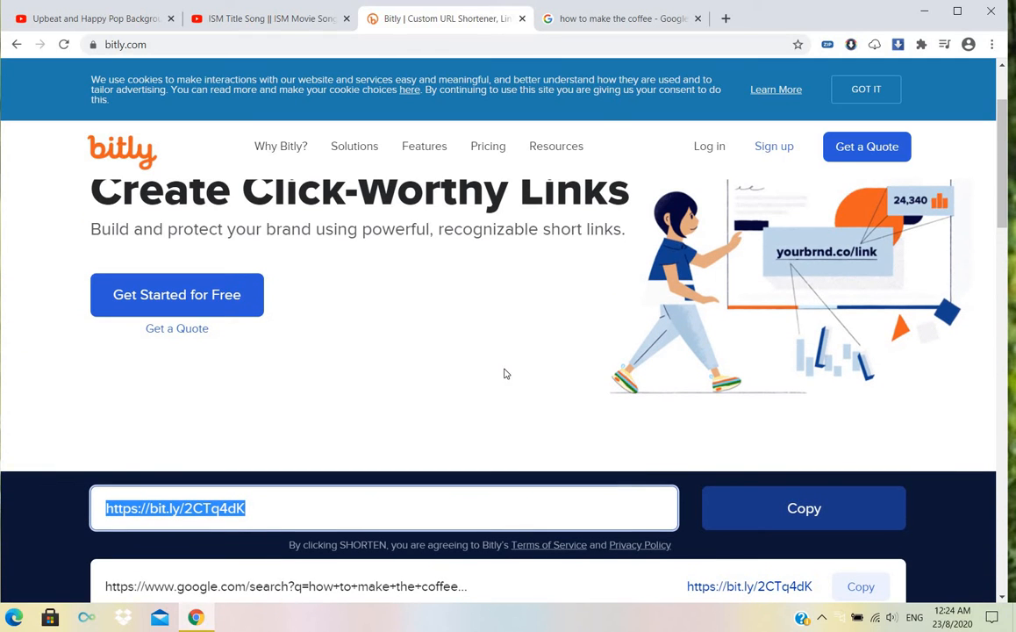
{"action": "mouse_move", "coordinate": [623, 18]}
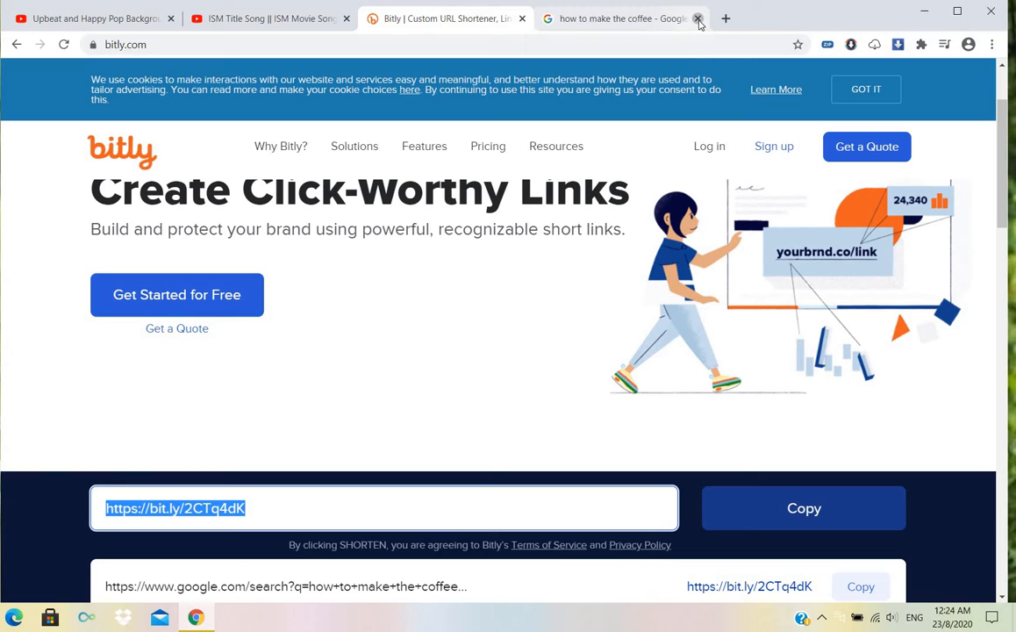
Search 'top 10 best url shortener' and open DynoMapper's Top 14 URL Shortener Tools article
{"action": "left_click", "coordinate": [698, 17]}
{"action": "type", "text": "to"}
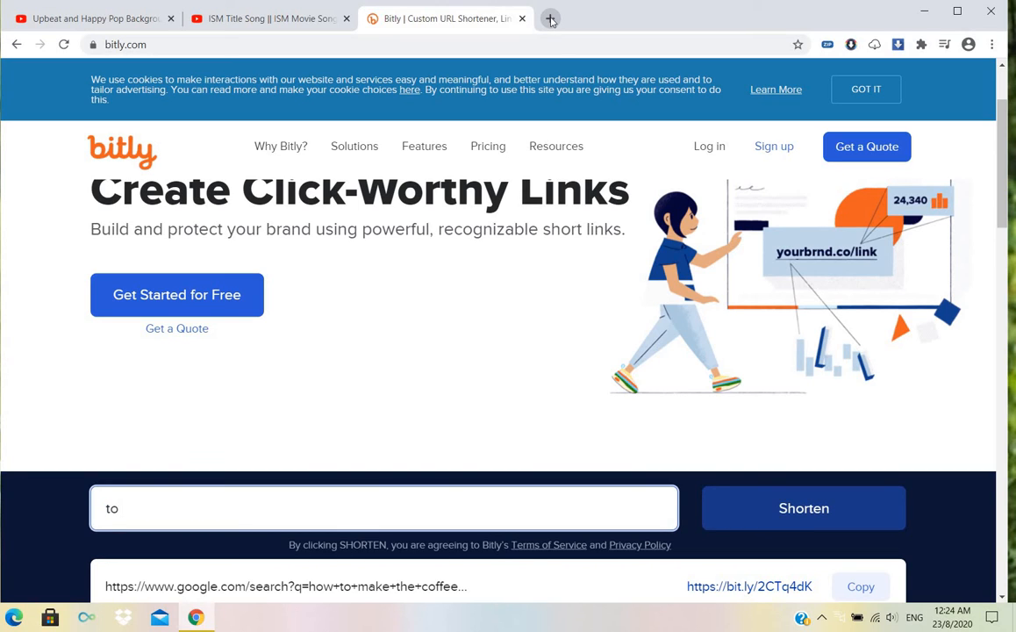
{"action": "left_click", "coordinate": [551, 18]}
{"action": "type", "text": "t"}
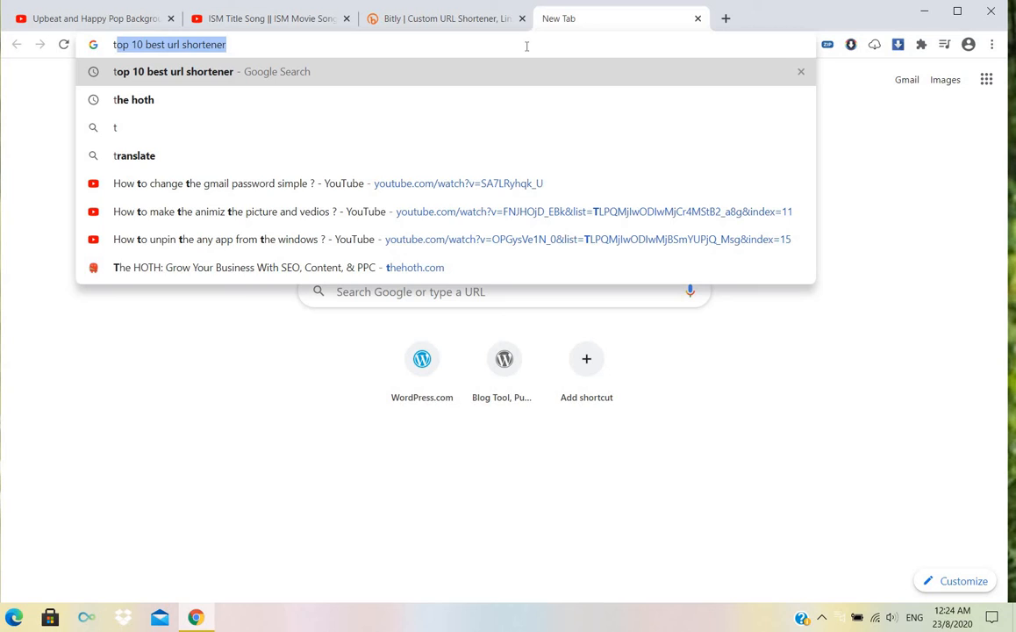
{"action": "key", "text": "Return"}
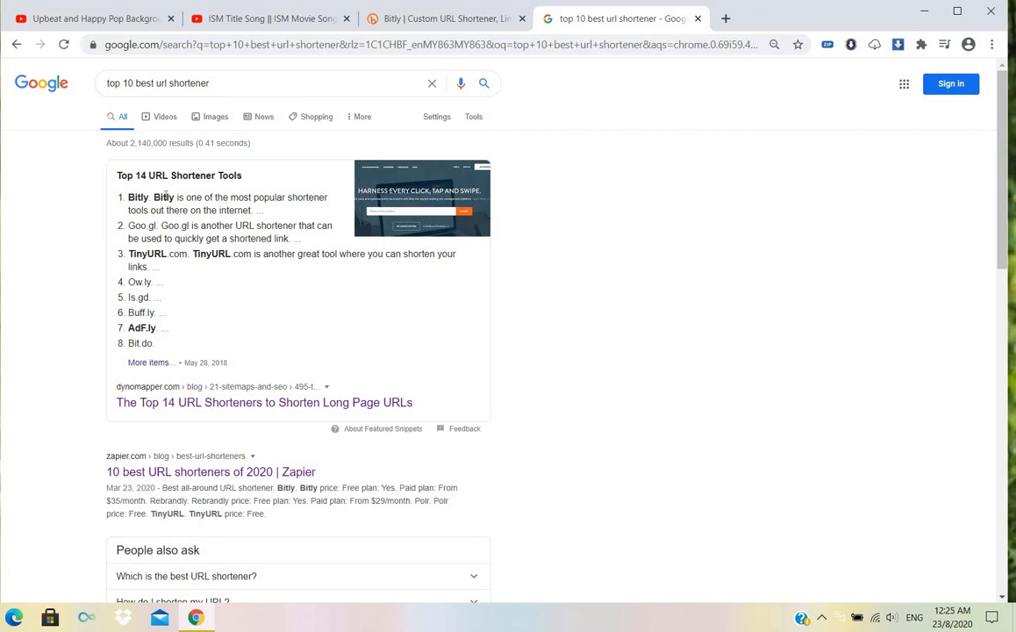
{"action": "mouse_move", "coordinate": [155, 369]}
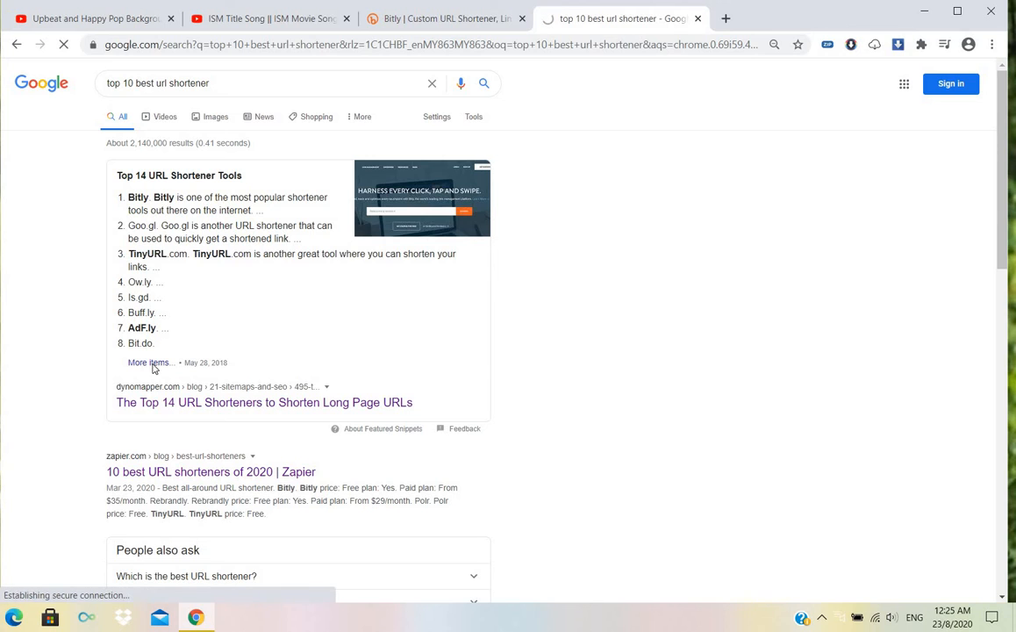
{"action": "left_click", "coordinate": [263, 402]}
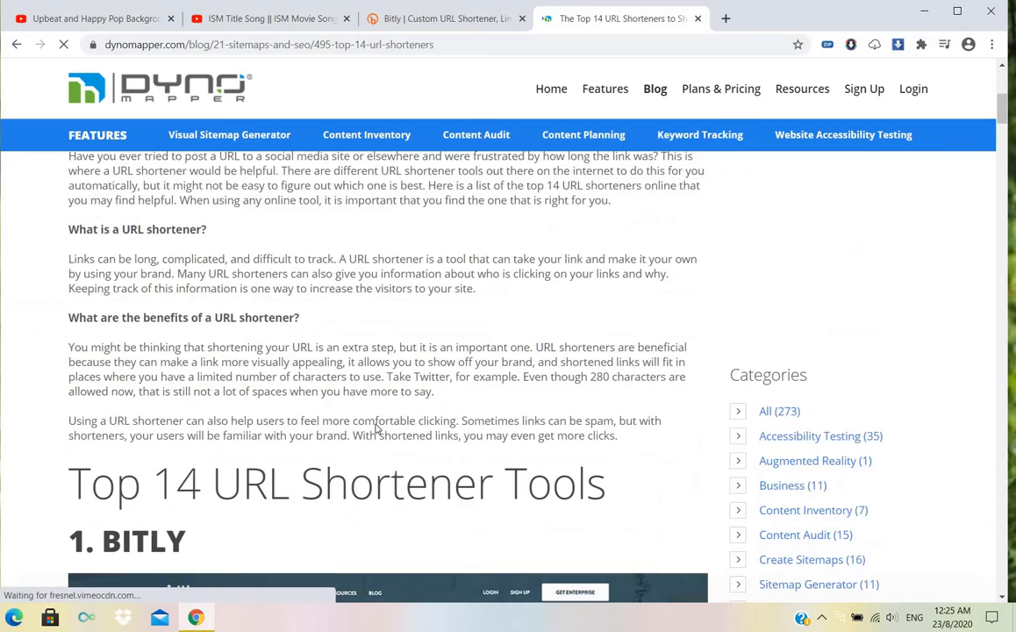
Read down the DynoMapper list through Bitly, Goo.gl and TinyURL to the Ow.ly section
{"action": "scroll", "scroll_direction": "down", "scroll_amount": 3}
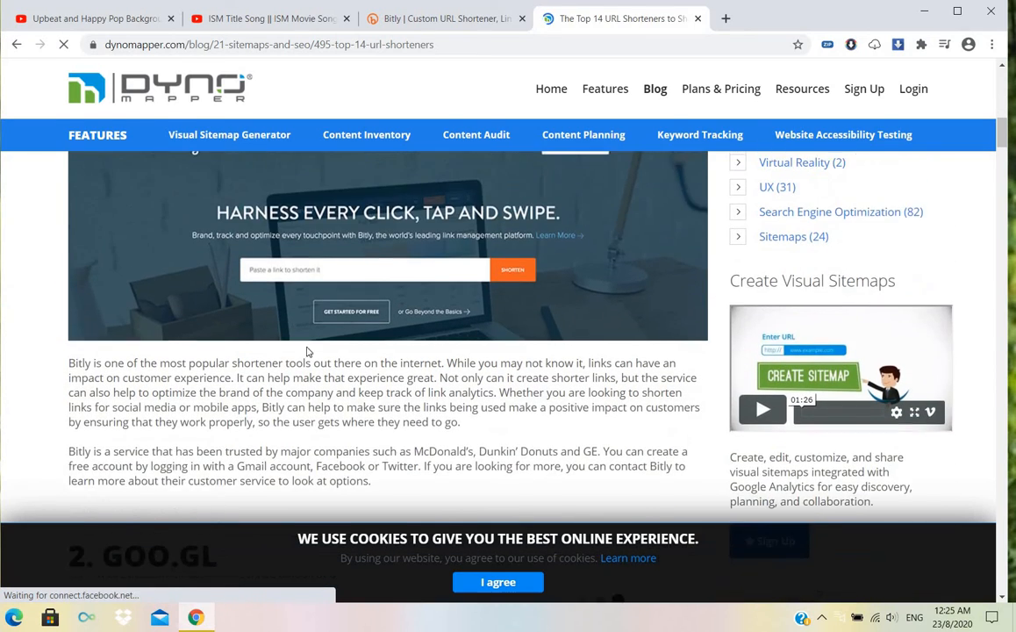
{"action": "scroll", "scroll_direction": "up", "scroll_amount": 3}
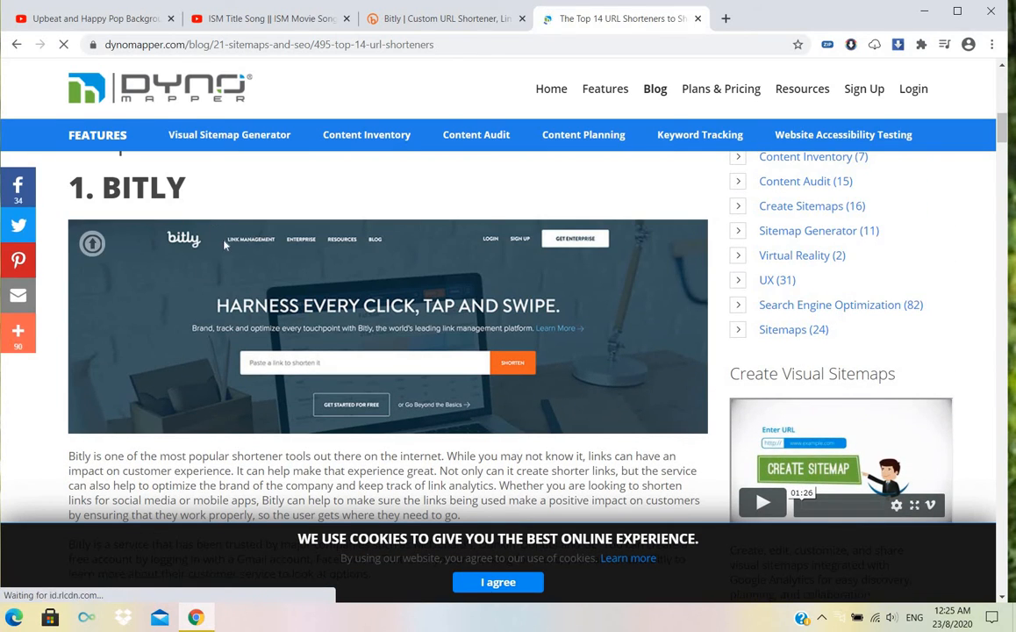
{"action": "mouse_move", "coordinate": [382, 256]}
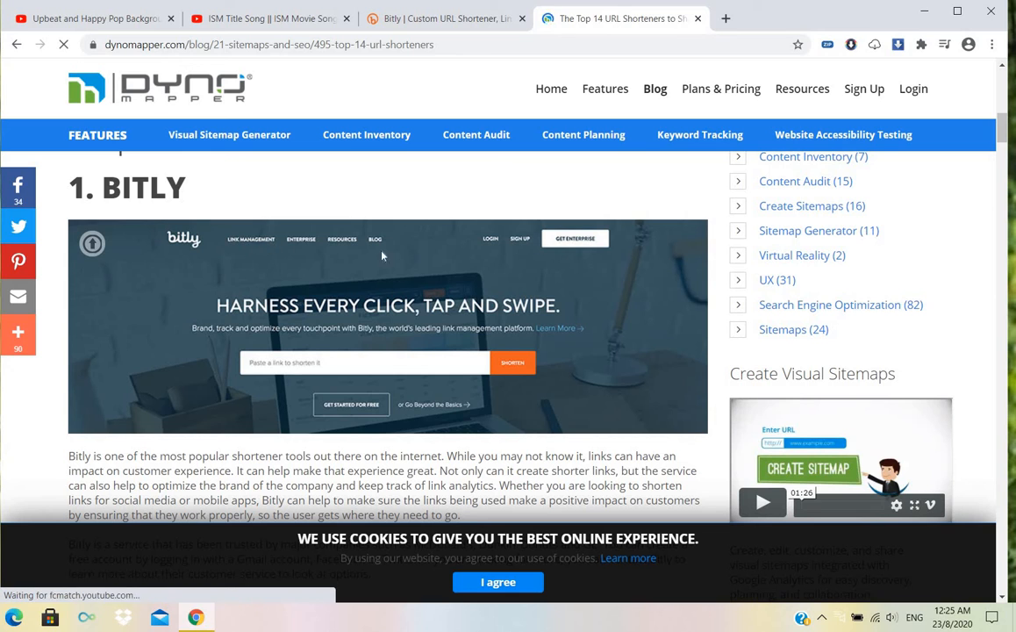
{"action": "scroll", "scroll_direction": "down", "scroll_amount": 3}
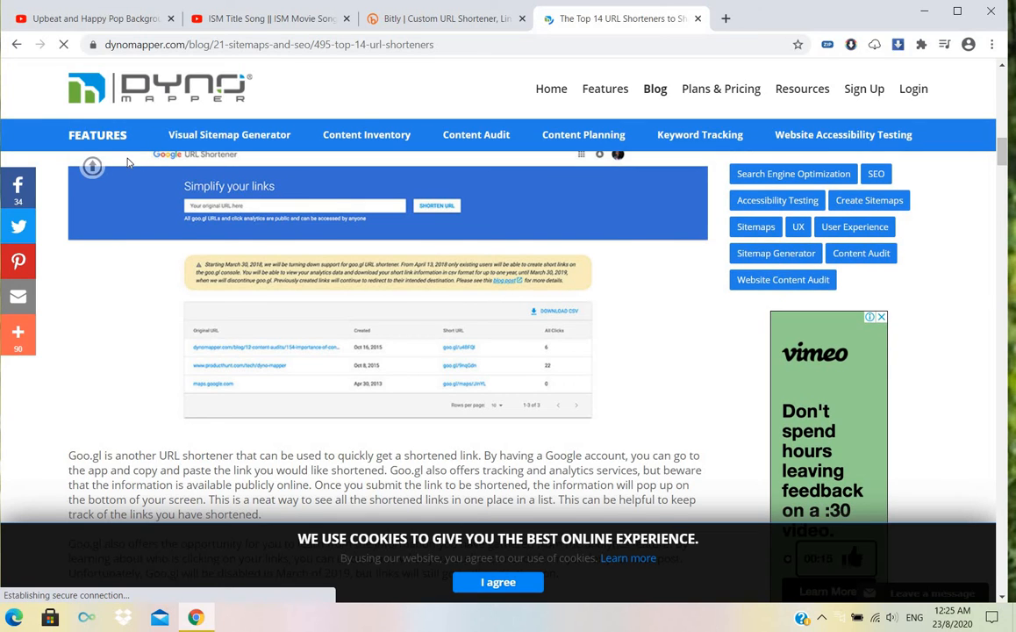
{"action": "scroll", "scroll_direction": "down", "scroll_amount": 3}
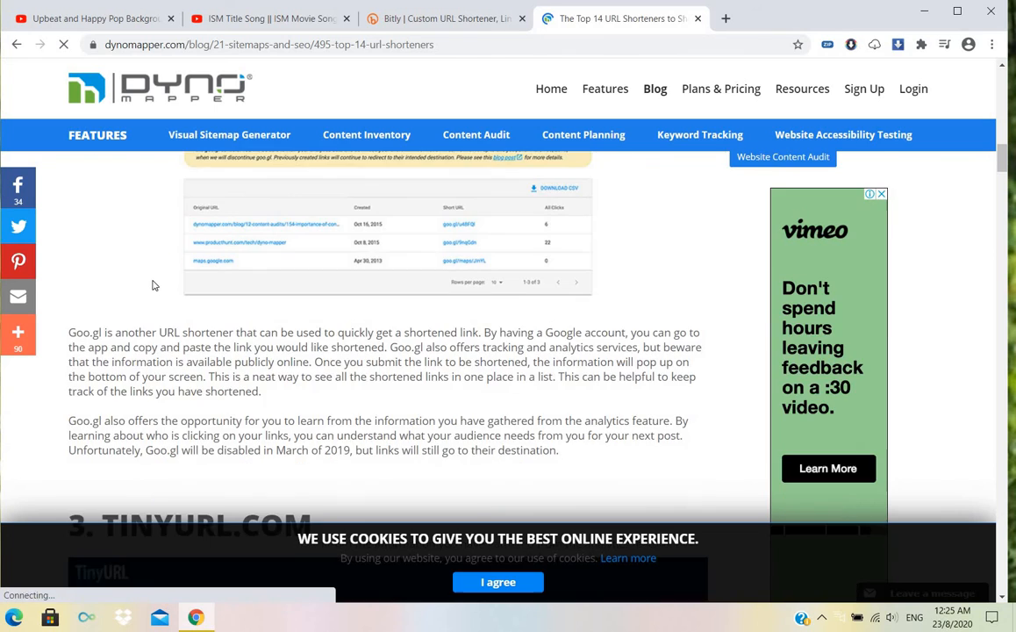
{"action": "scroll", "scroll_direction": "down", "scroll_amount": 3}
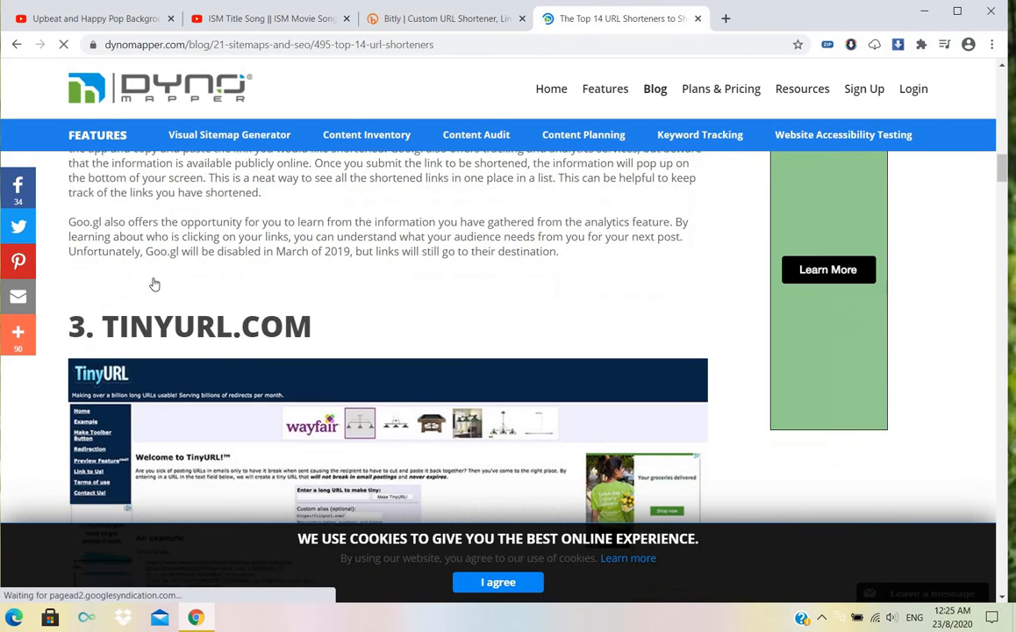
{"action": "scroll", "scroll_direction": "down", "scroll_amount": 3}
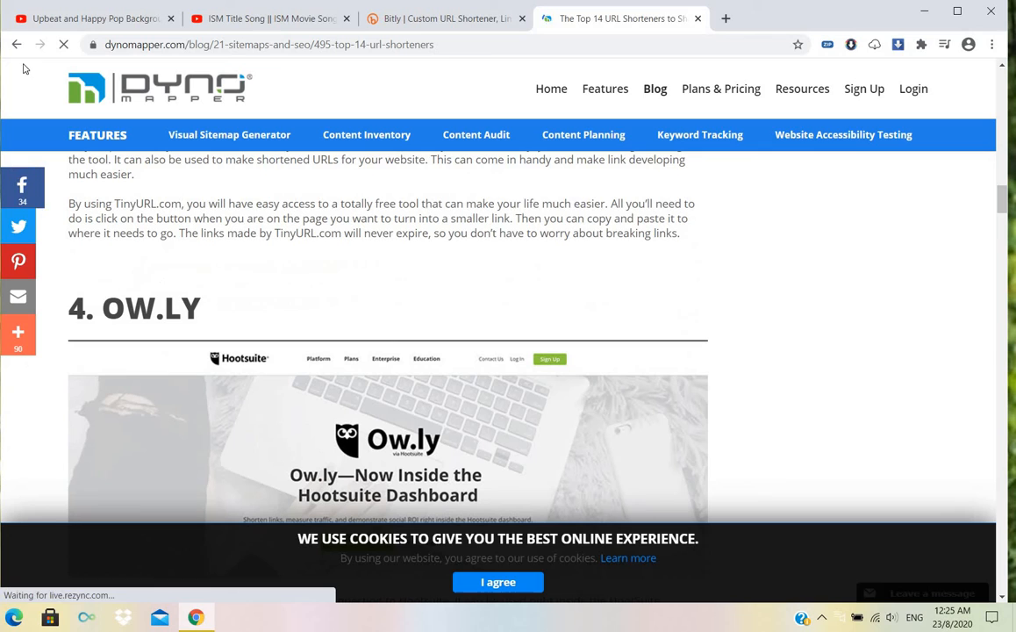
Return to the Google results and open Zapier's '10 best URL shorteners of 2020' article
{"action": "left_click", "coordinate": [16, 44]}
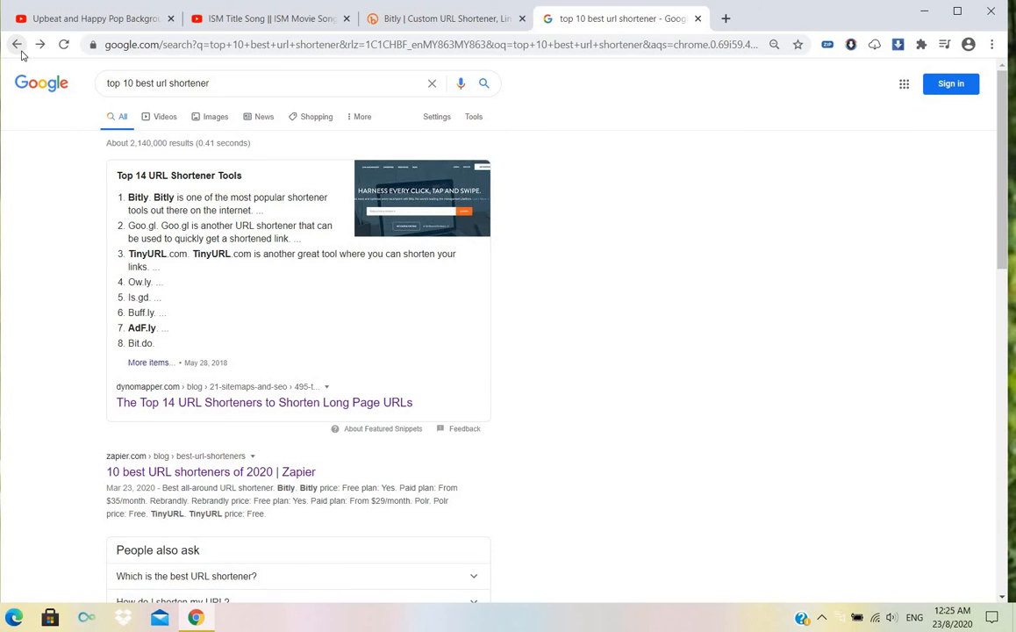
{"action": "mouse_move", "coordinate": [156, 477]}
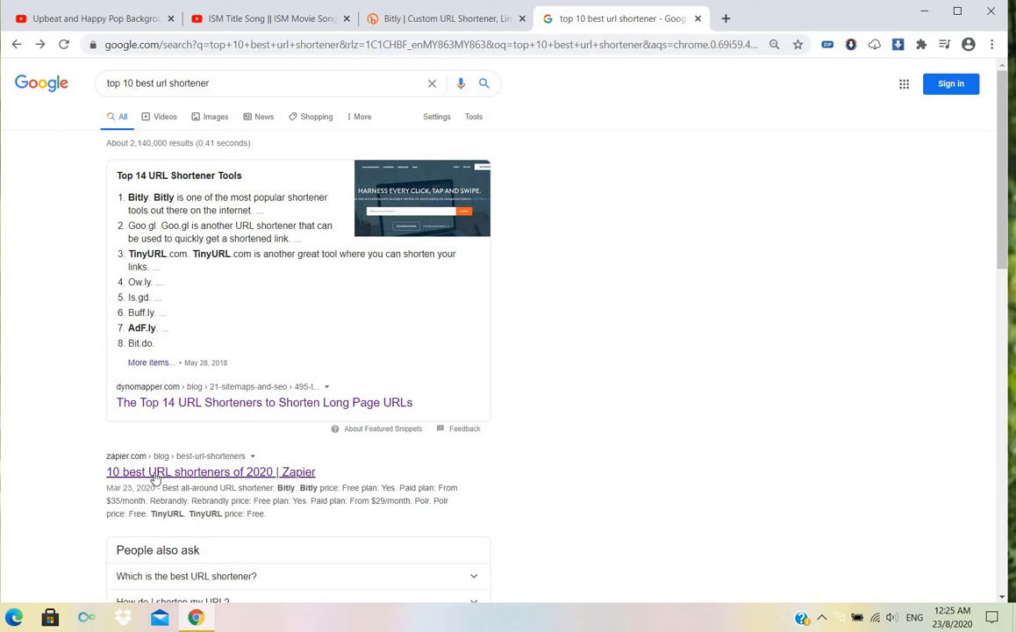
{"action": "left_click", "coordinate": [211, 470]}
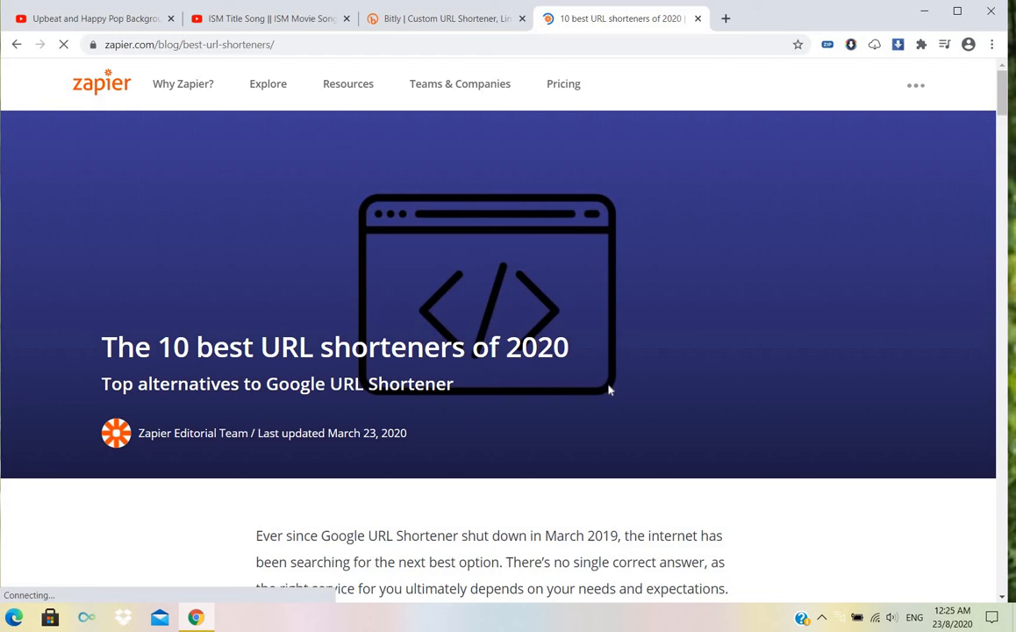
Scroll the Zapier article to its bulleted list of the 10 best services, Bitly to Shorby
{"action": "scroll", "scroll_direction": "down", "scroll_amount": 3}
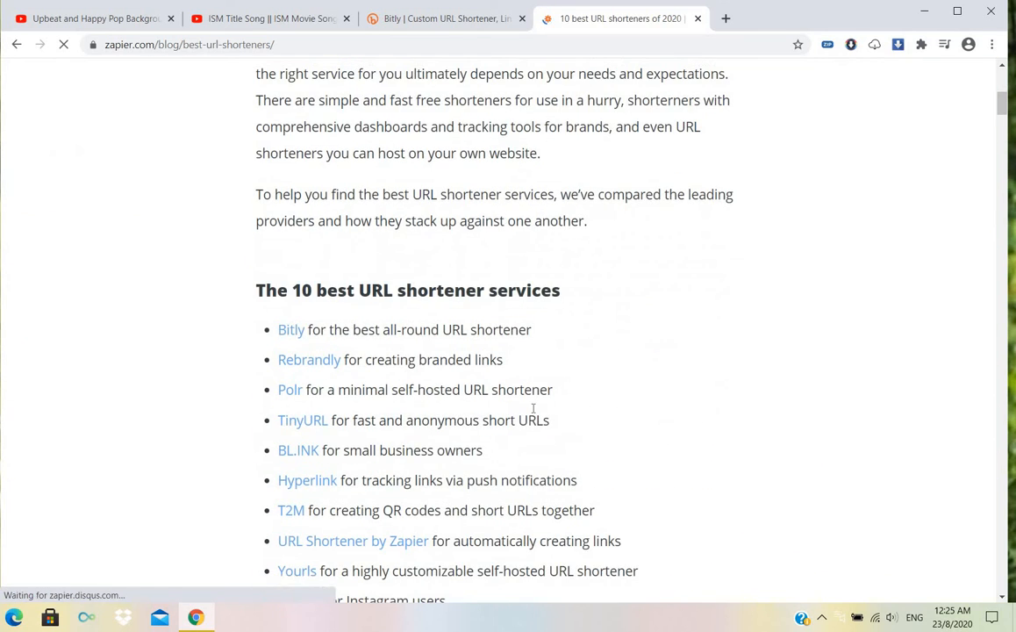
{"action": "scroll", "scroll_direction": "down", "scroll_amount": 3}
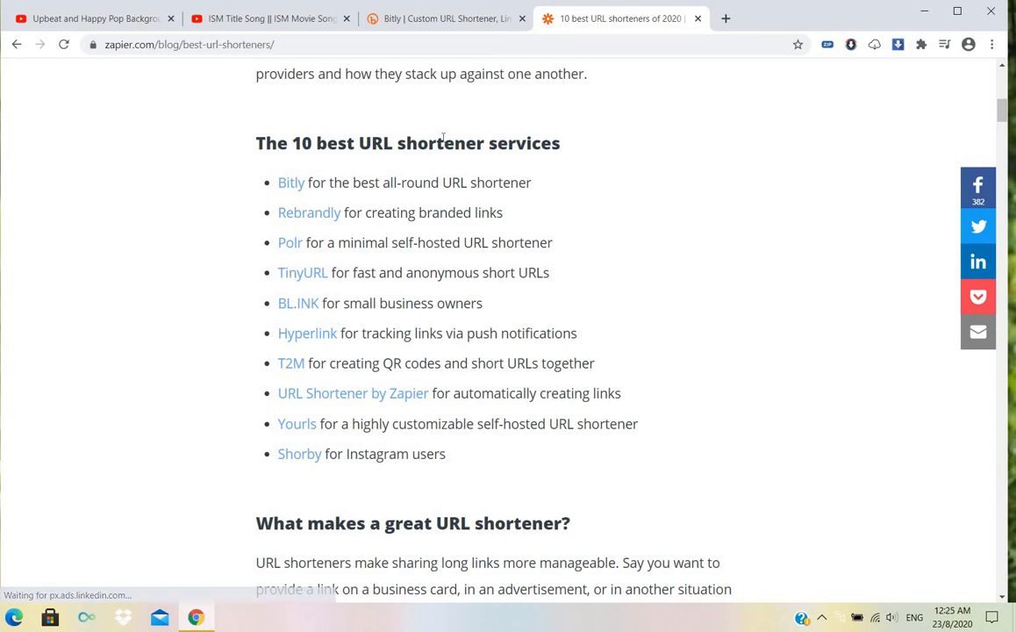
{"action": "mouse_move", "coordinate": [295, 231]}
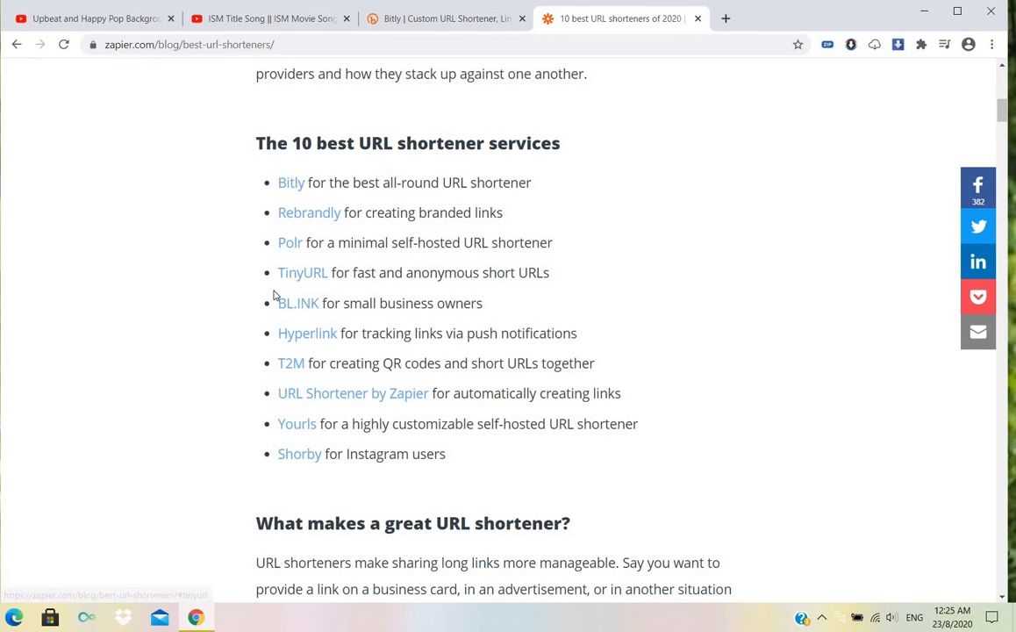
{"action": "mouse_move", "coordinate": [307, 333]}
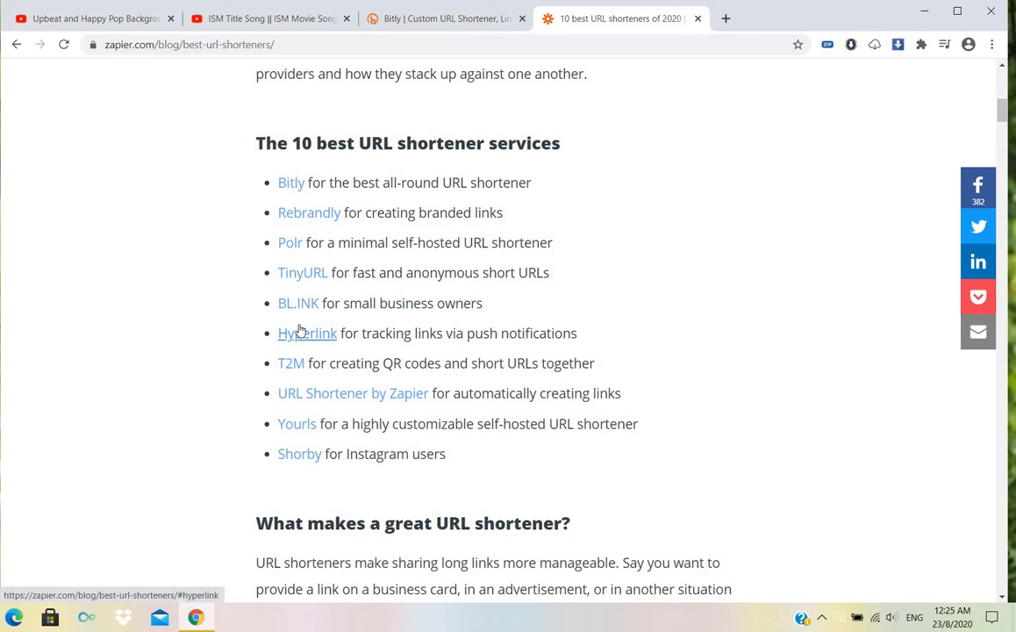
{"action": "mouse_move", "coordinate": [291, 361]}
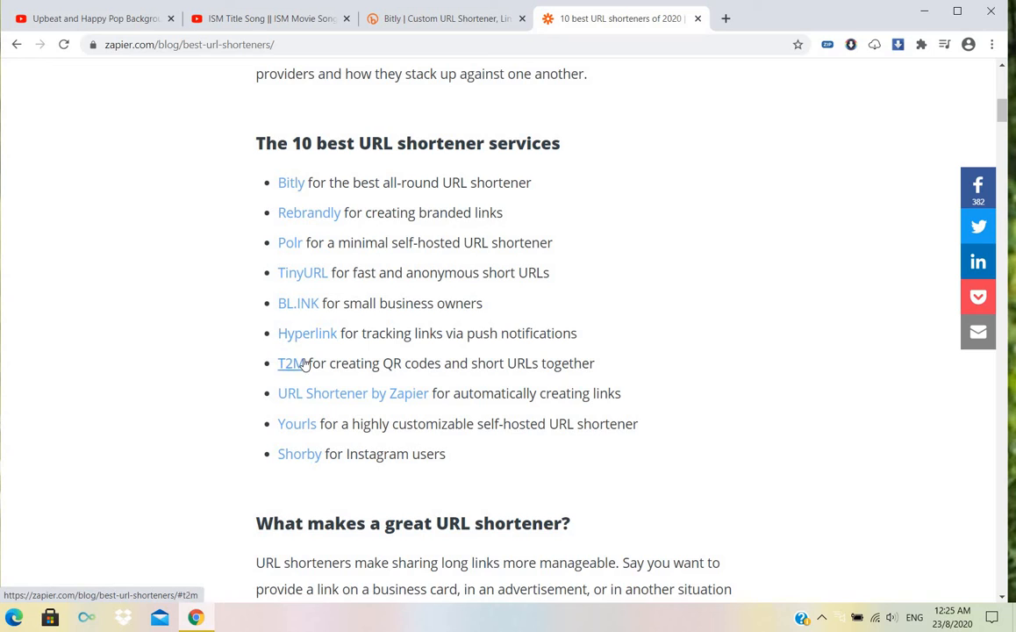
{"action": "mouse_move", "coordinate": [353, 393]}
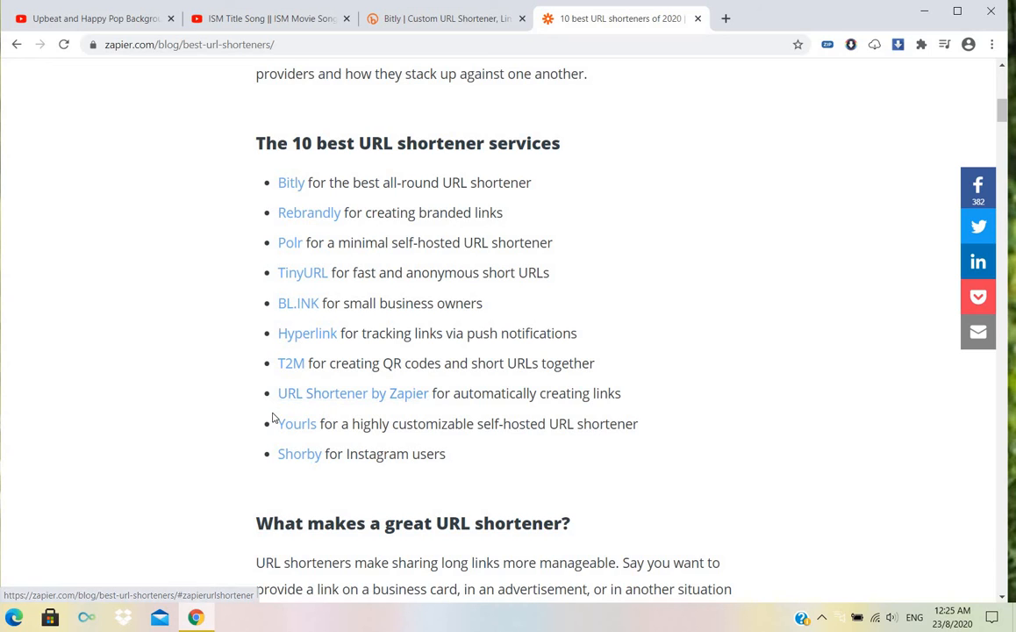
{"action": "mouse_move", "coordinate": [298, 452]}
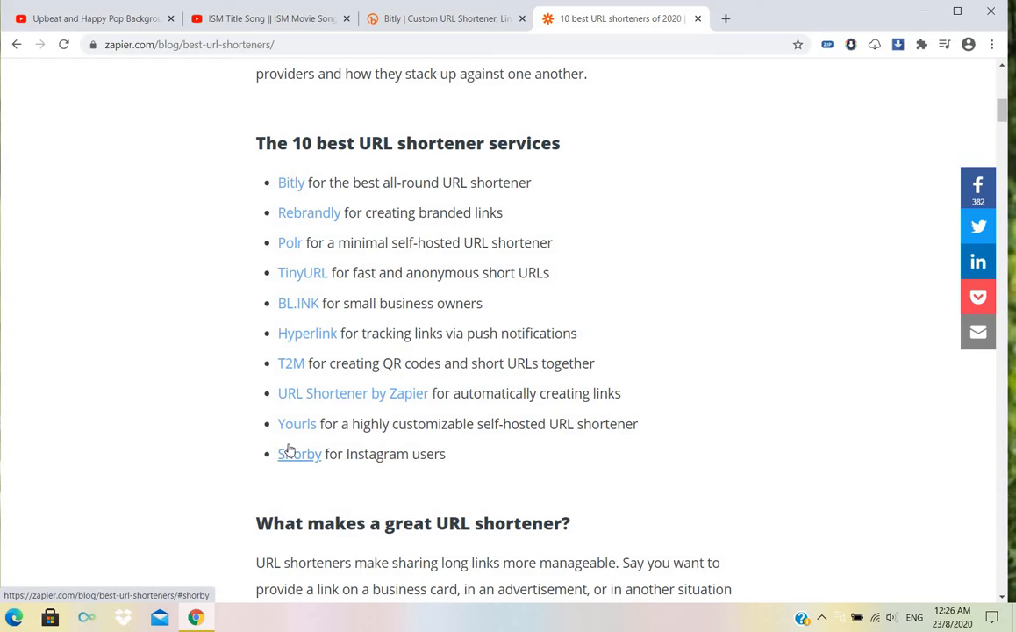
{"action": "scroll", "scroll_direction": "down", "scroll_amount": 3}
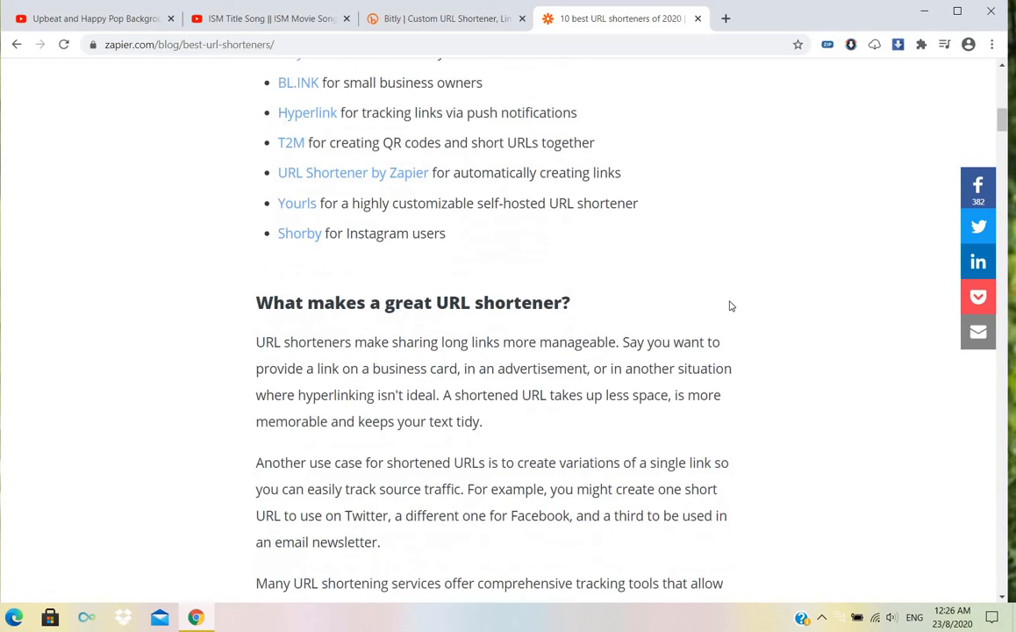
{"action": "scroll", "scroll_direction": "down", "scroll_amount": 3}
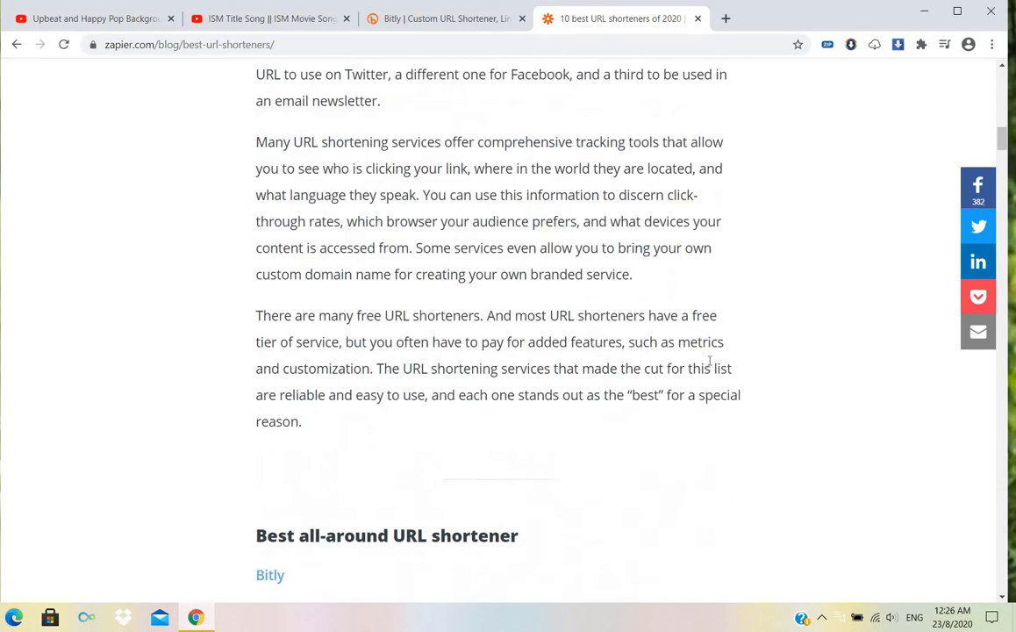
{"action": "scroll", "scroll_direction": "down", "scroll_amount": 3}
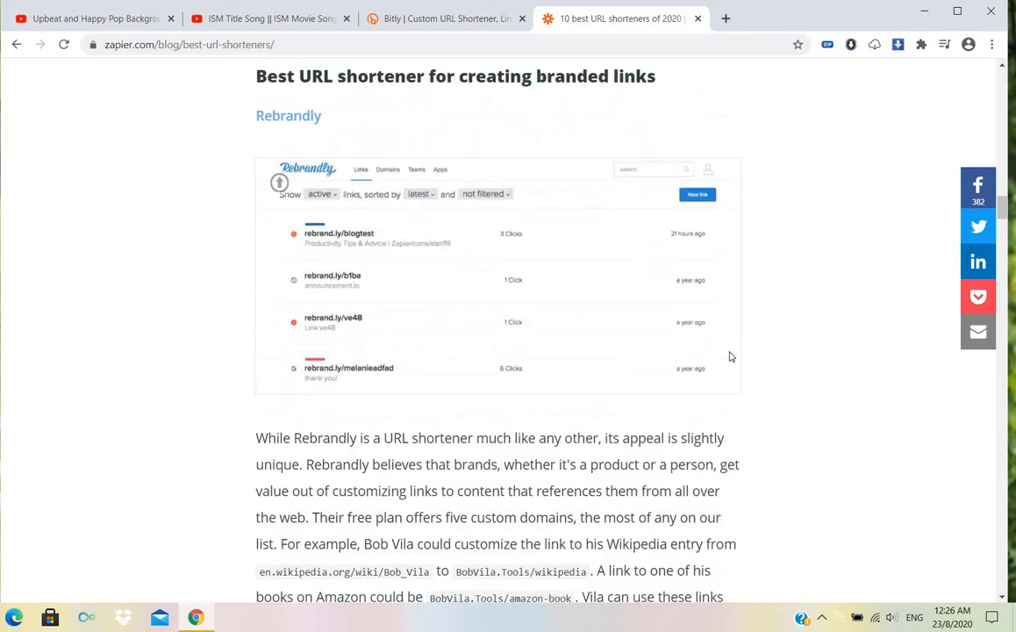
{"action": "scroll", "scroll_direction": "down", "scroll_amount": 3}
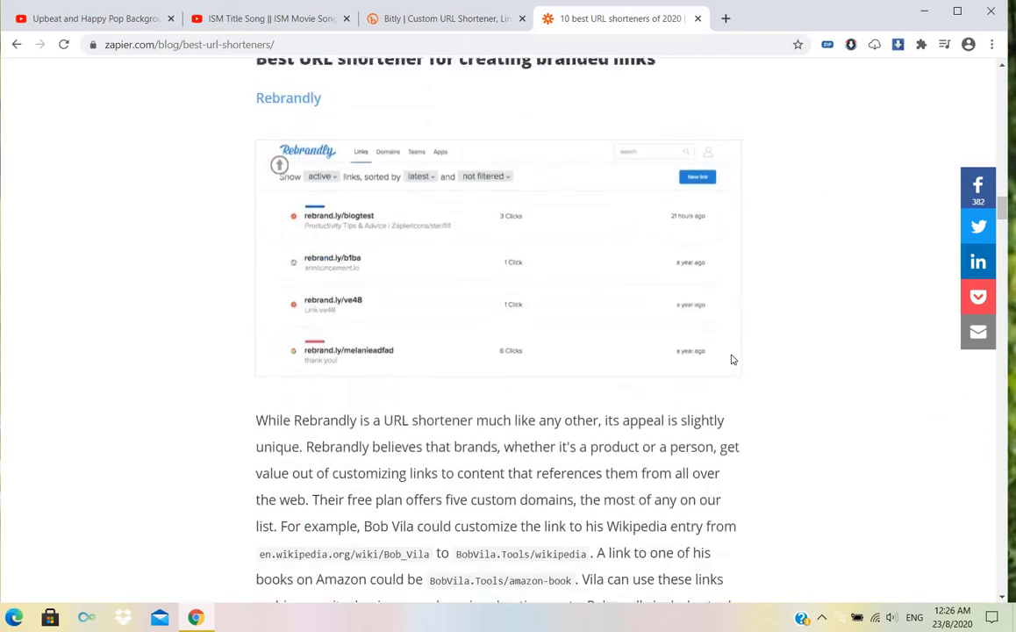
{"action": "scroll", "scroll_direction": "down", "scroll_amount": 3}
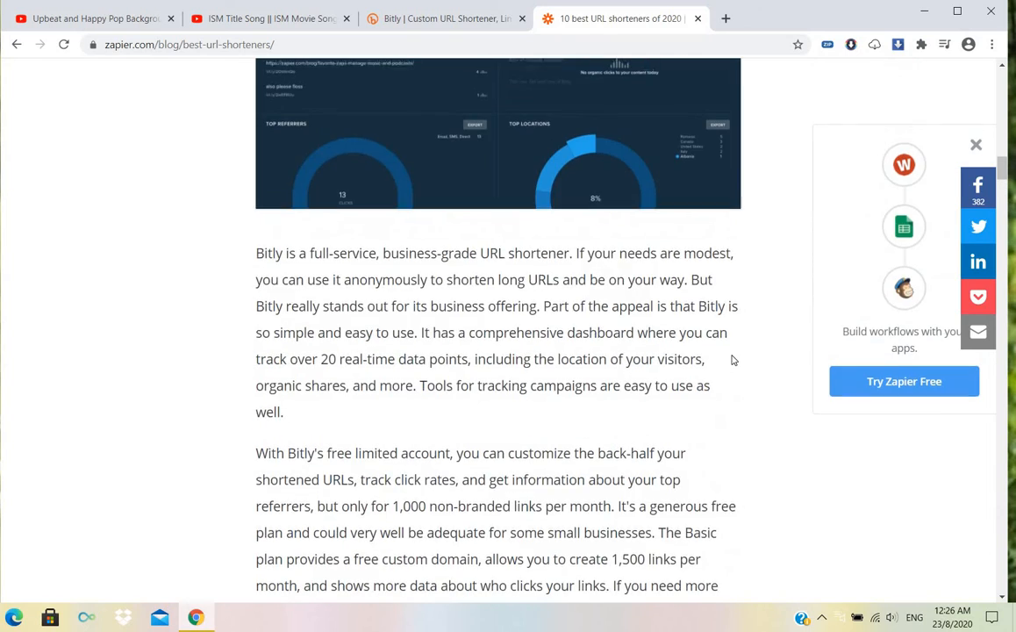
{"action": "scroll", "scroll_direction": "up", "scroll_amount": 3}
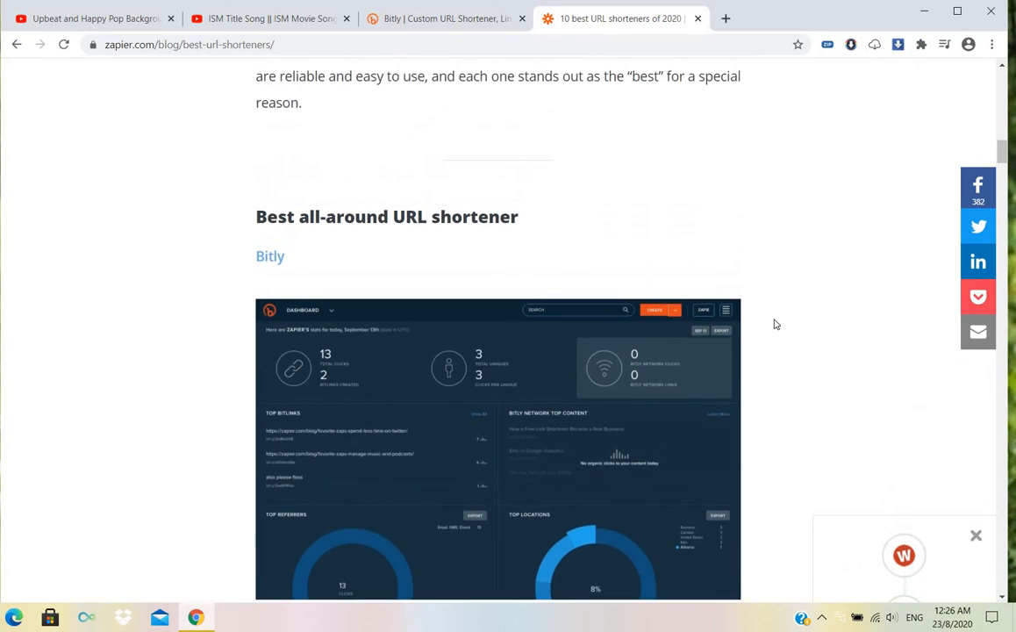
{"action": "scroll", "scroll_direction": "up", "scroll_amount": 3}
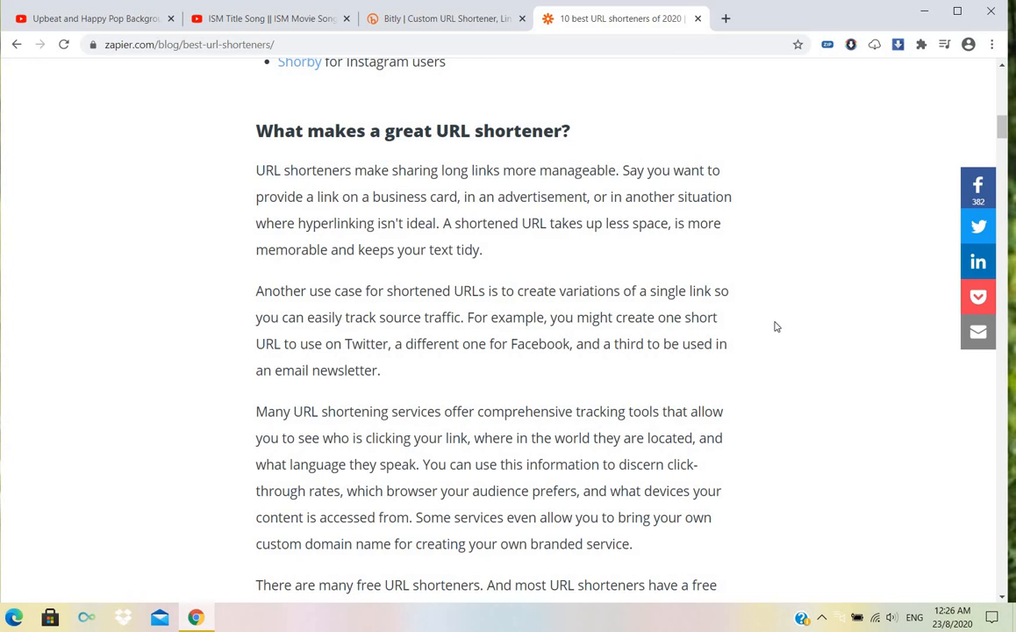
{"action": "scroll", "scroll_direction": "up", "scroll_amount": 3}
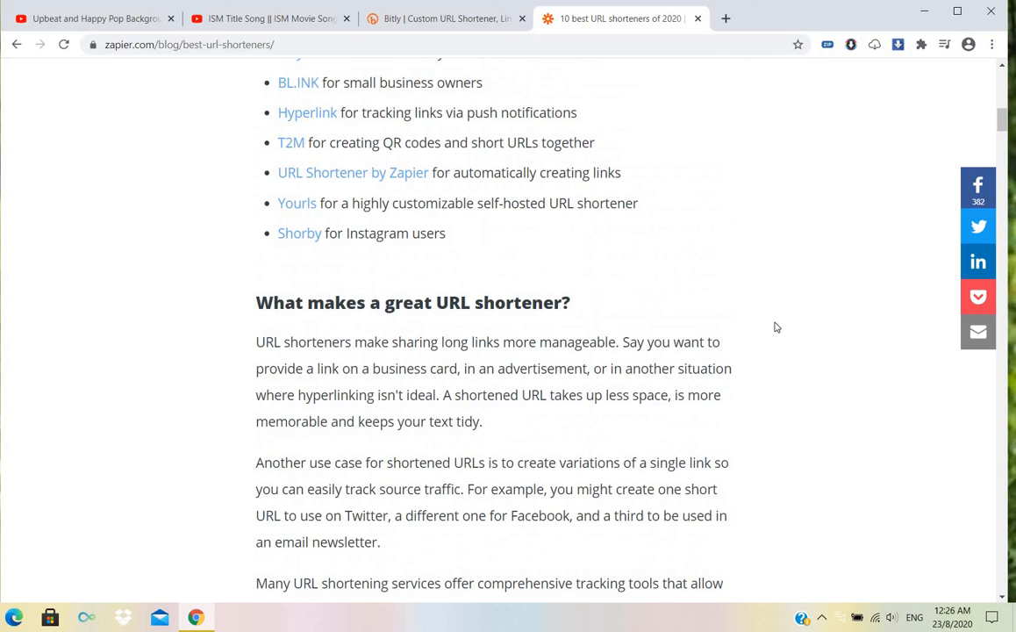
{"action": "scroll", "scroll_direction": "up", "scroll_amount": 3}
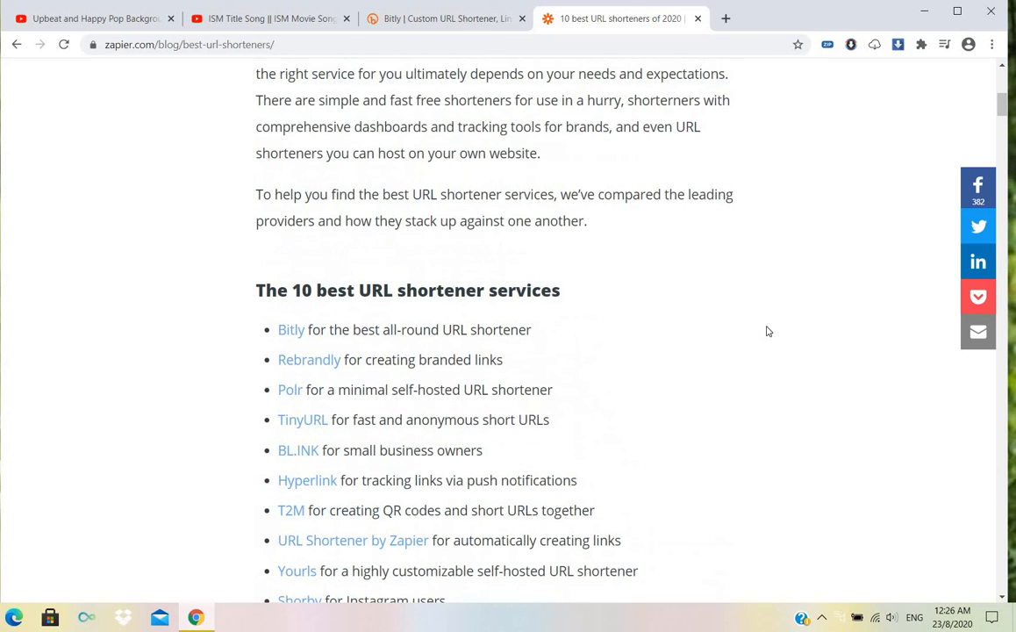